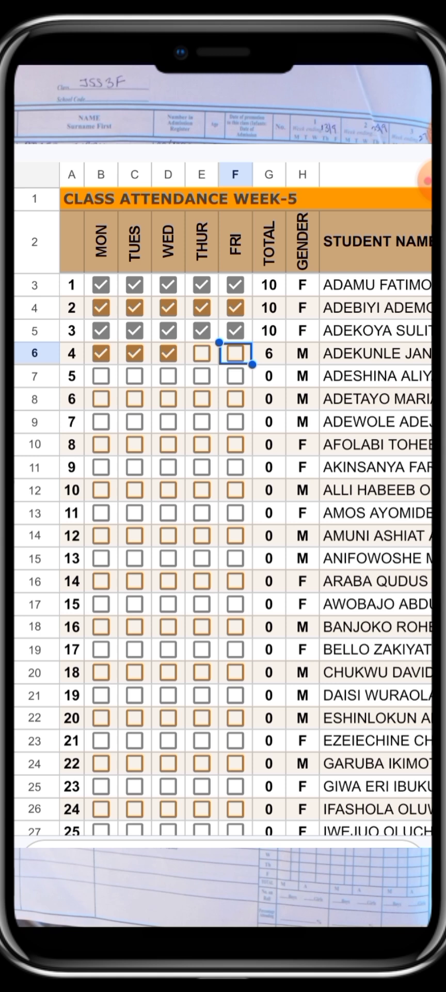
Step: Tick student 4 present on Friday in the Week-5 register and review the totals below
click(235, 353)
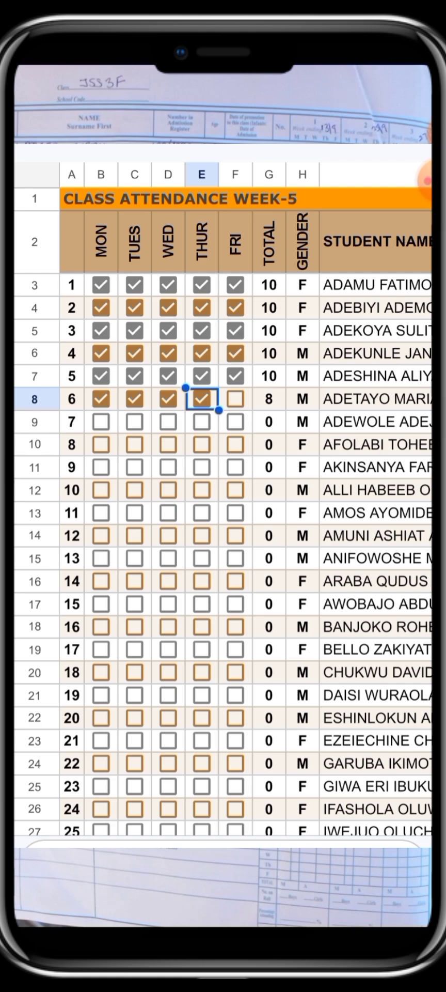
scroll(down, 3)
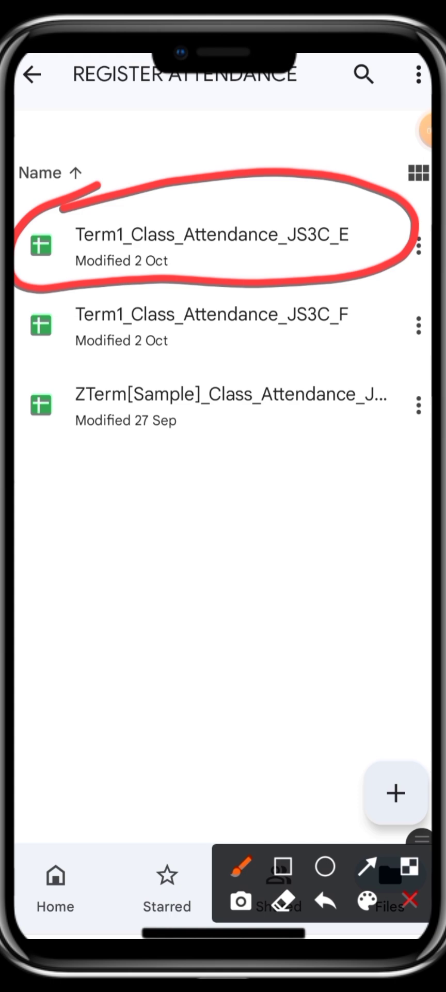
Step: Show the REGISTER ATTENDANCE folder with the JS3C_E, JS3C_F and sample spreadsheets
click(408, 898)
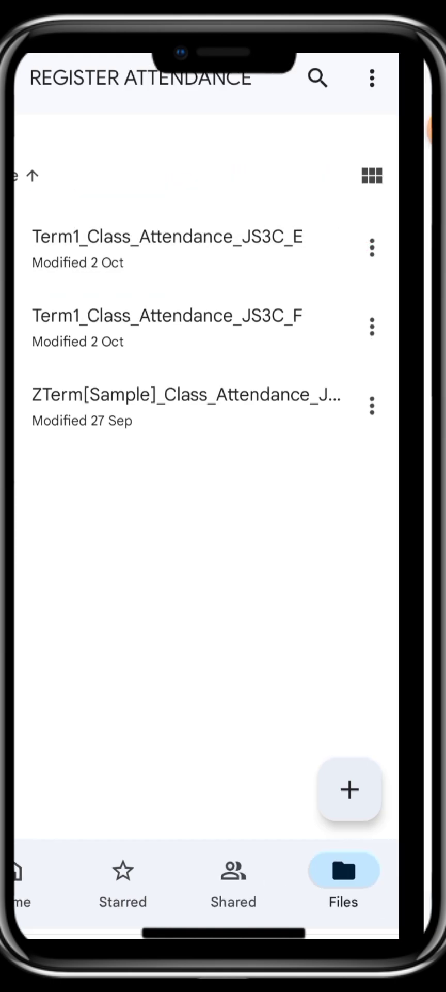
Step: Open Term1_Class_Attendance_JS3C_E at its Week-1 attendance register
click(167, 238)
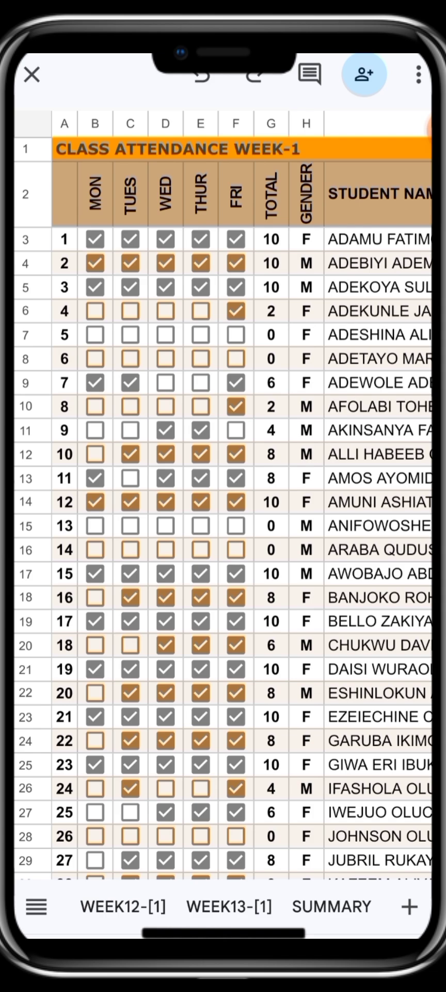
Step: Show the SUMMARY sheet's term attendance totals and boys' and girls' averages
click(331, 906)
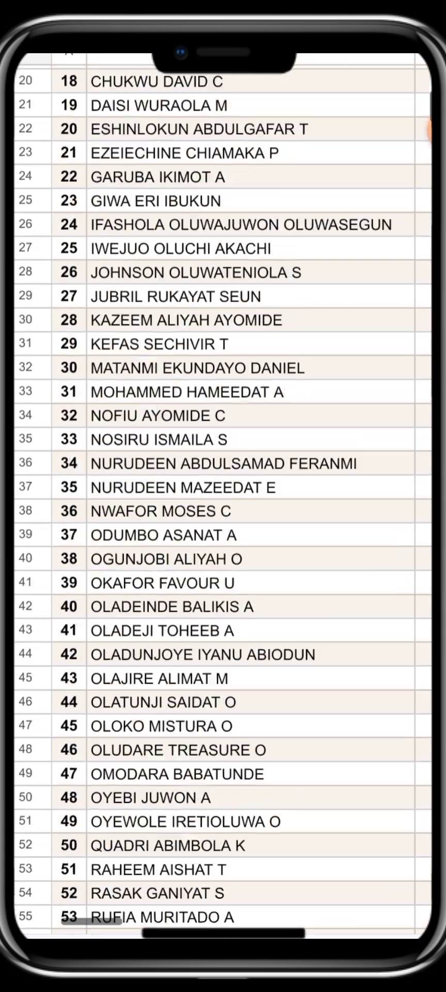
scroll(down, 3)
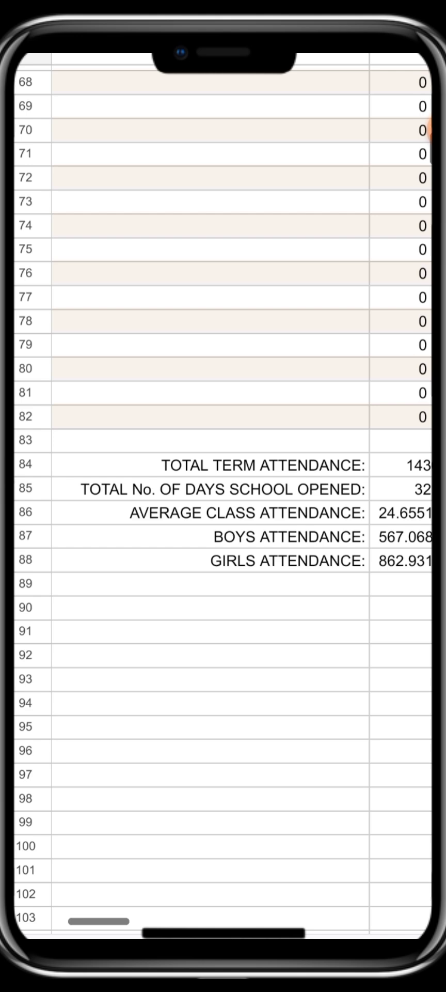
scroll(down, 3)
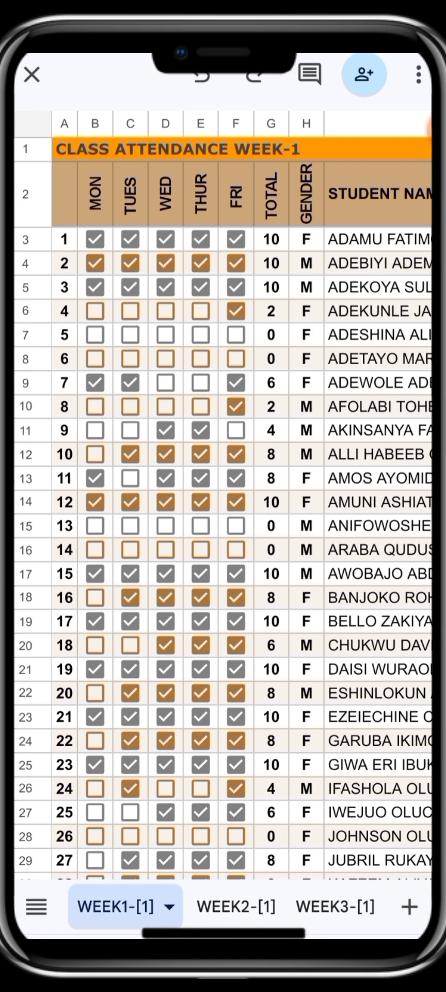
Step: Show the Week-1 bottom summary: 156 daily total, 23 males, 35 females, 53.8 percent
scroll(down, 3)
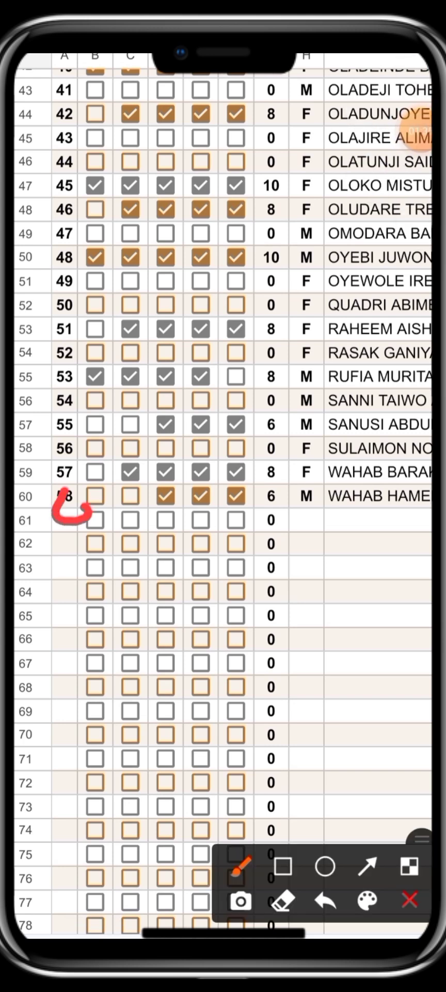
drag(75, 519, 317, 507)
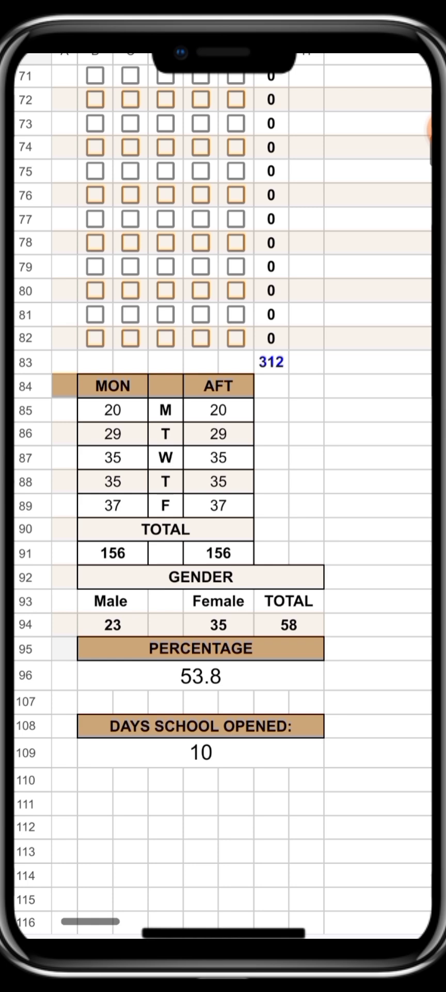
scroll(down, 3)
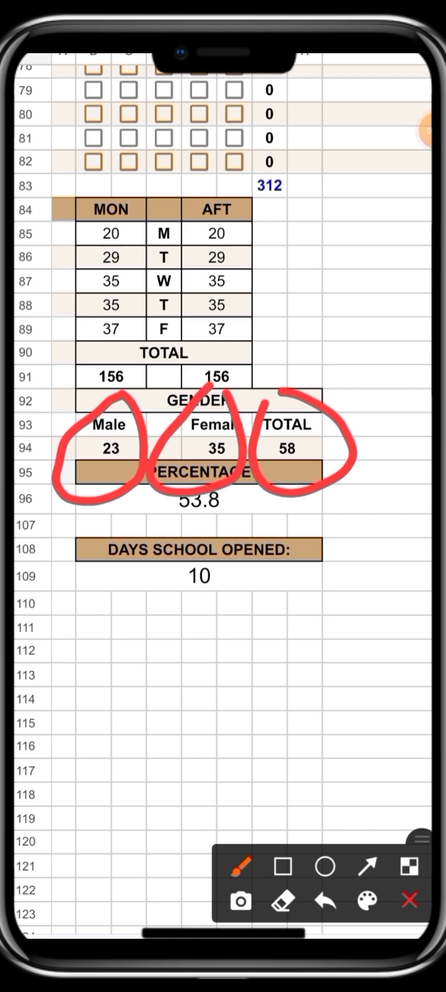
click(409, 900)
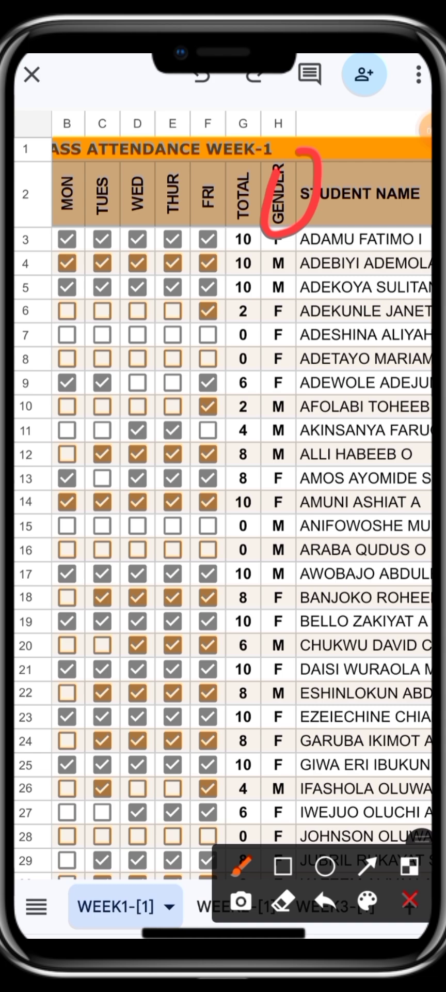
scroll(down, 3)
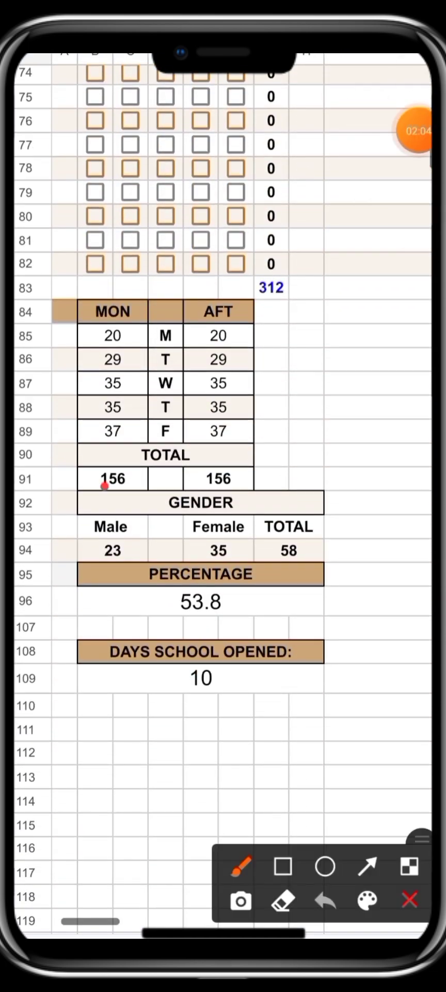
drag(101, 480, 278, 608)
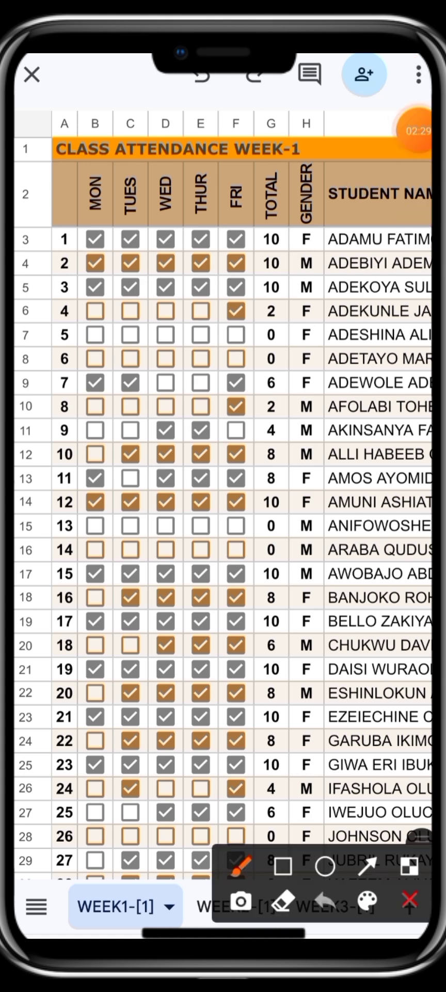
click(280, 866)
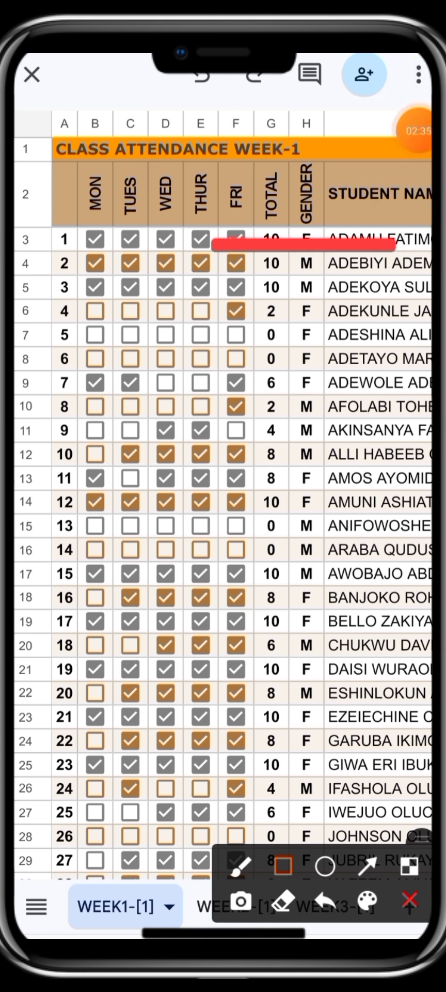
click(410, 899)
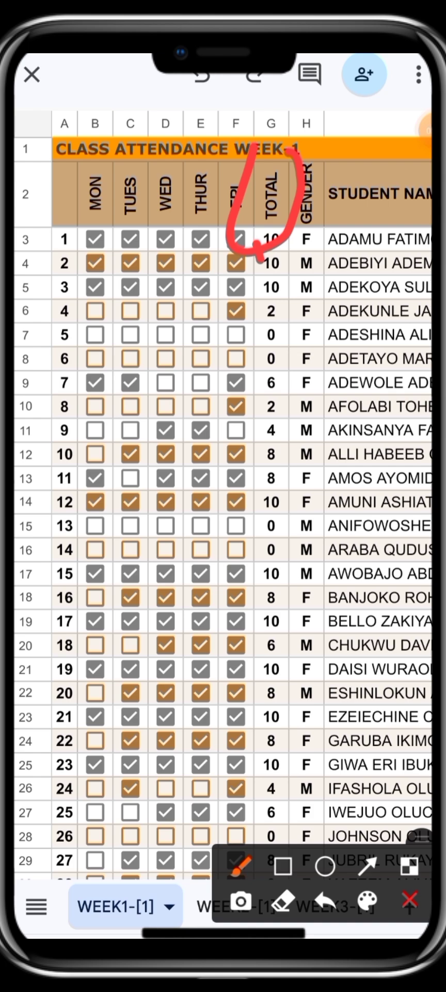
scroll(down, 3)
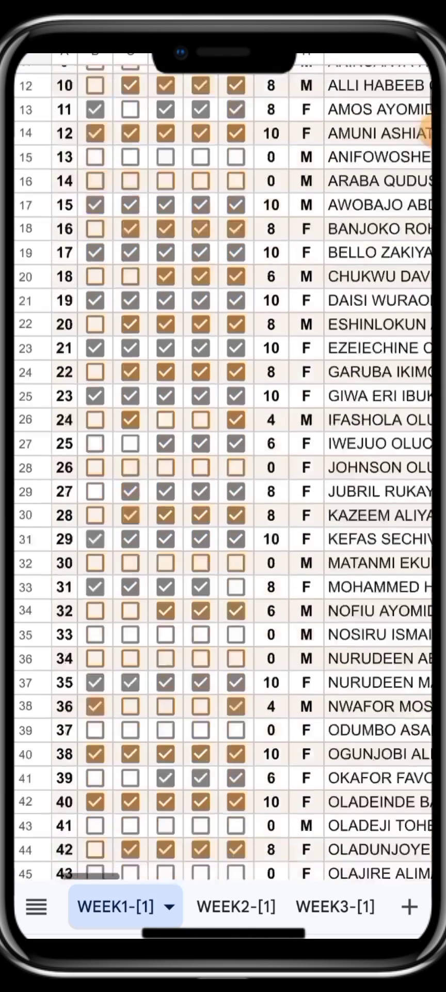
scroll(down, 3)
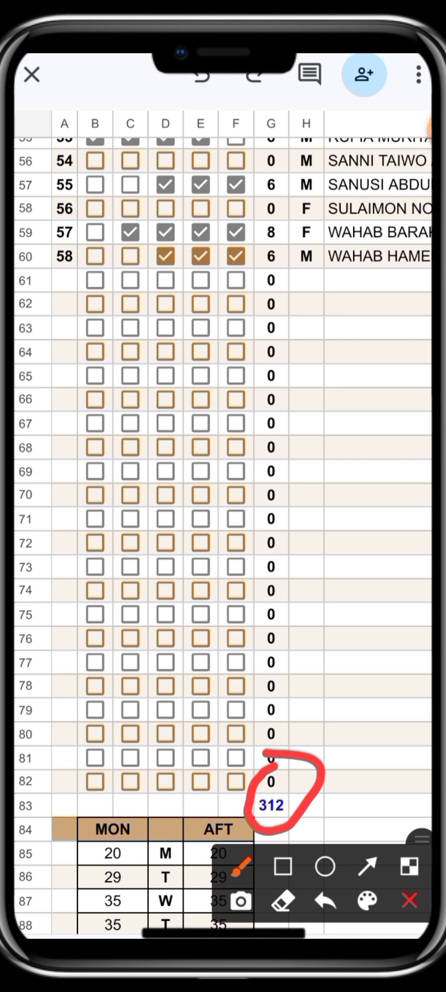
drag(60, 285, 48, 399)
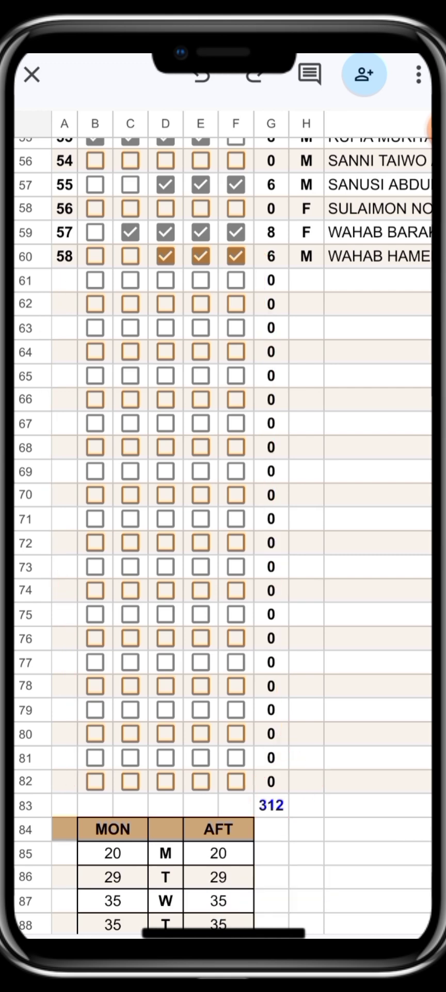
scroll(down, 3)
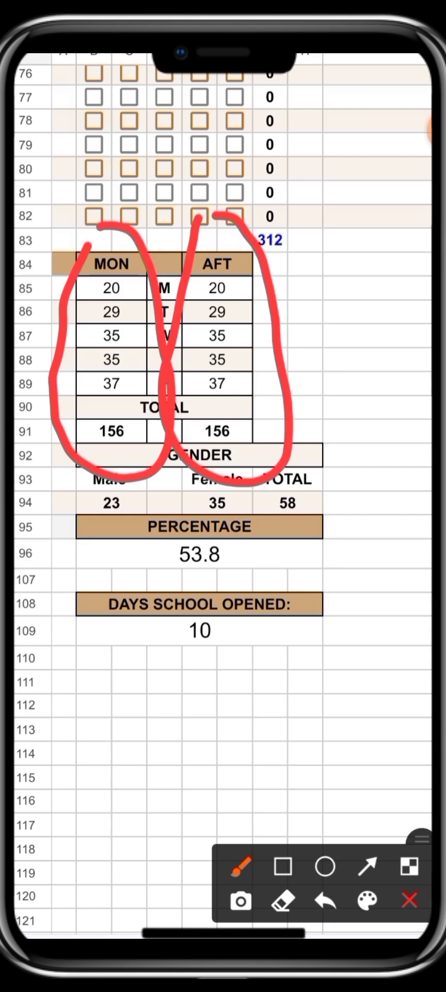
click(326, 899)
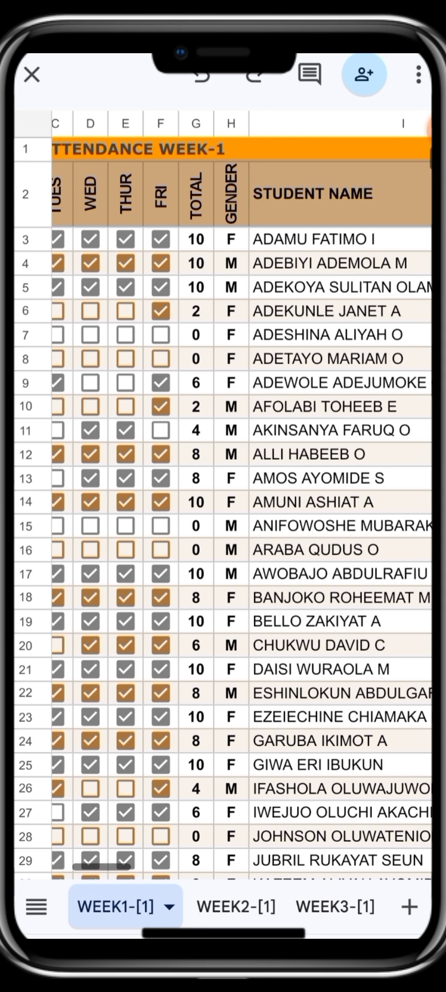
scroll(down, 3)
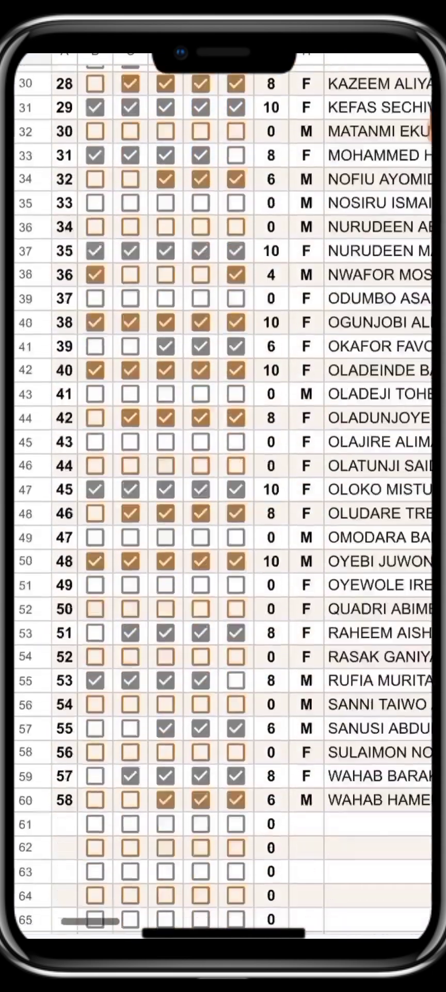
scroll(down, 3)
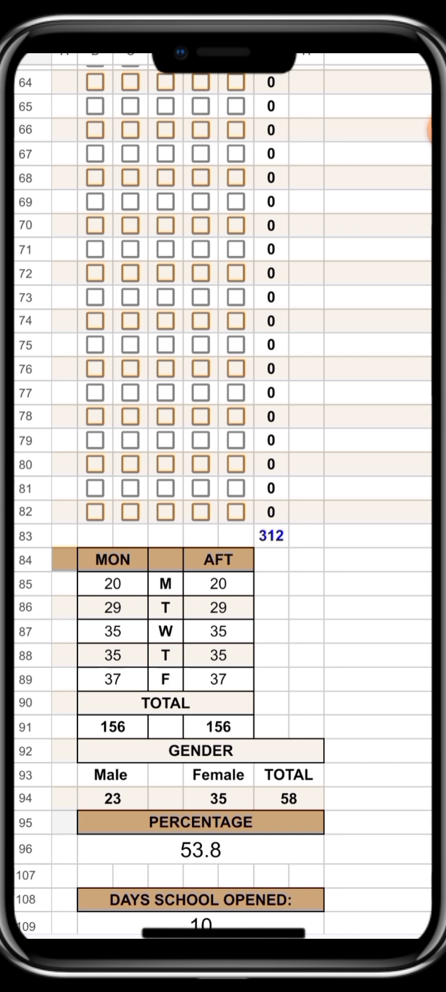
scroll(down, 3)
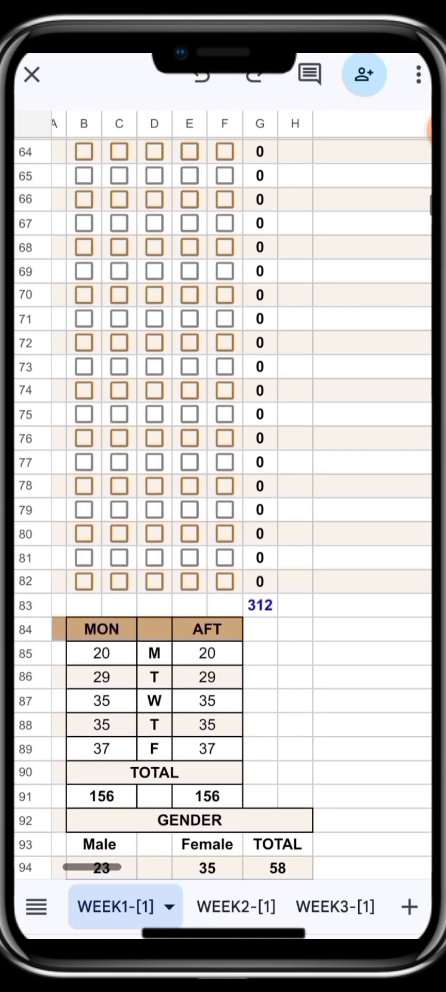
Step: Switch to WEEK2-[1] and review its empty Monday column and 400 grand total
click(236, 906)
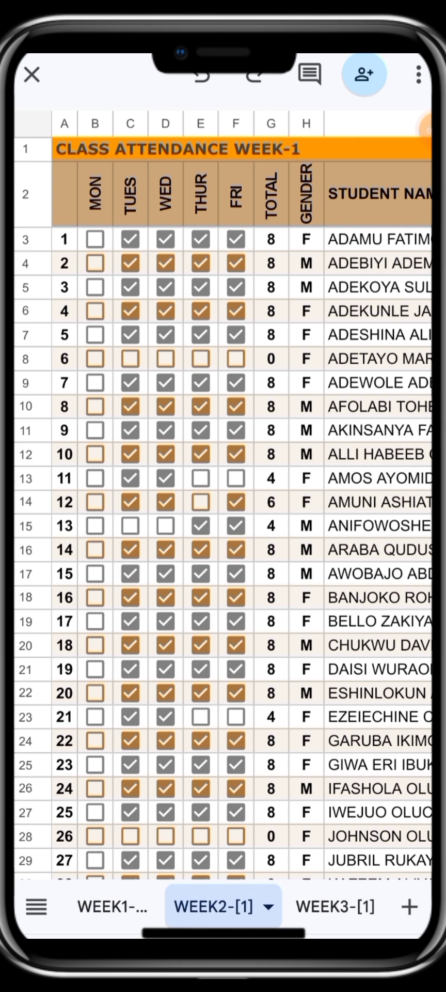
scroll(down, 3)
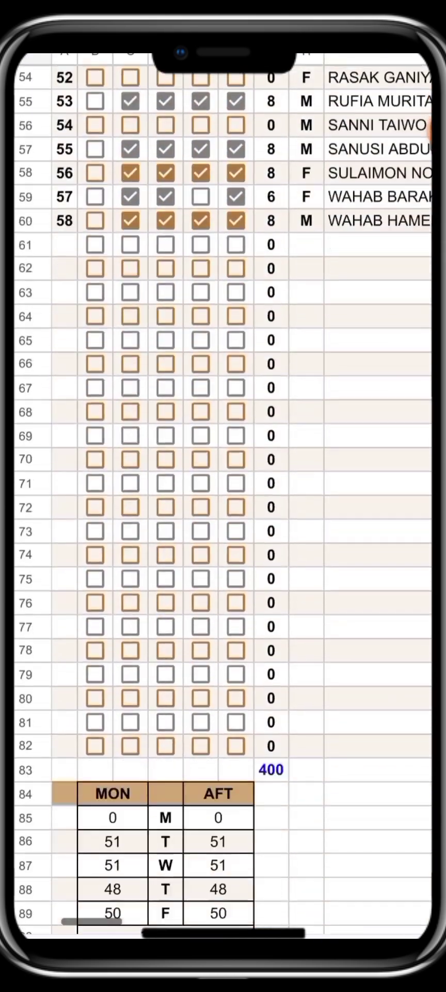
scroll(down, 3)
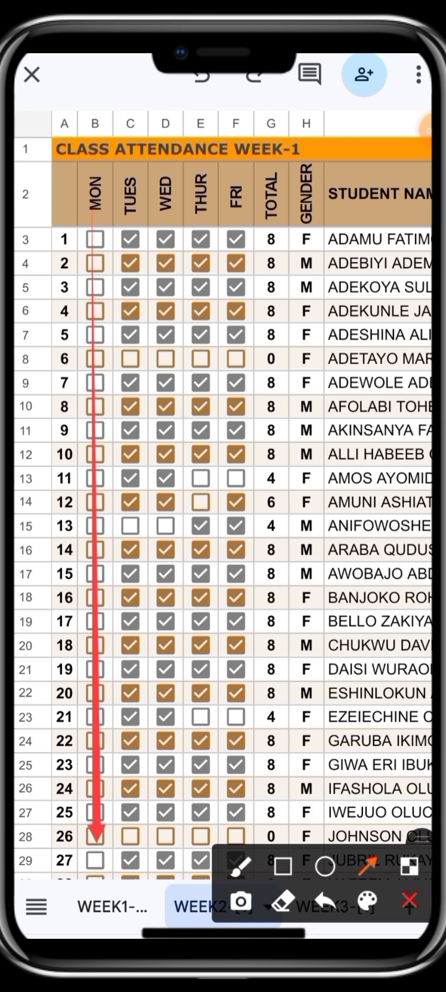
click(410, 901)
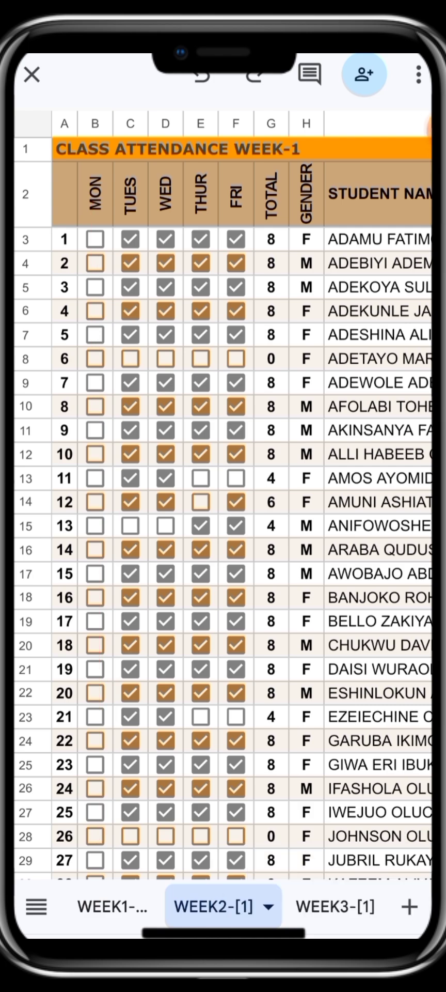
scroll(down, 3)
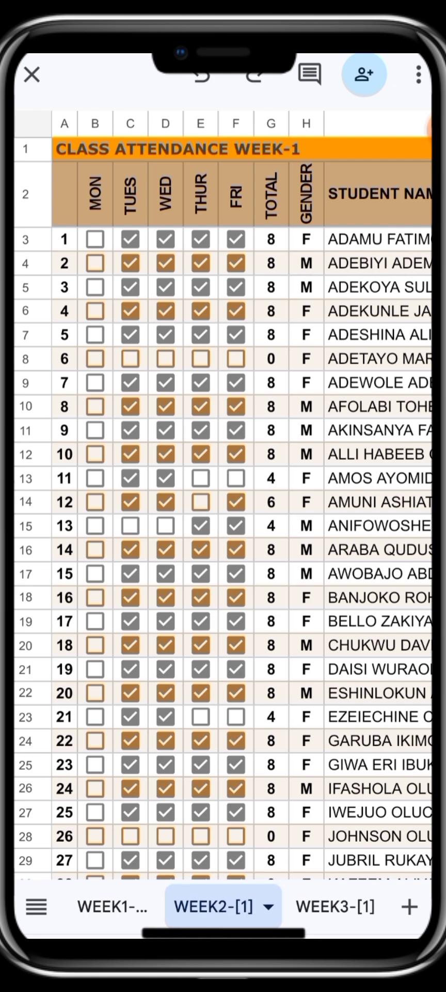
scroll(down, 3)
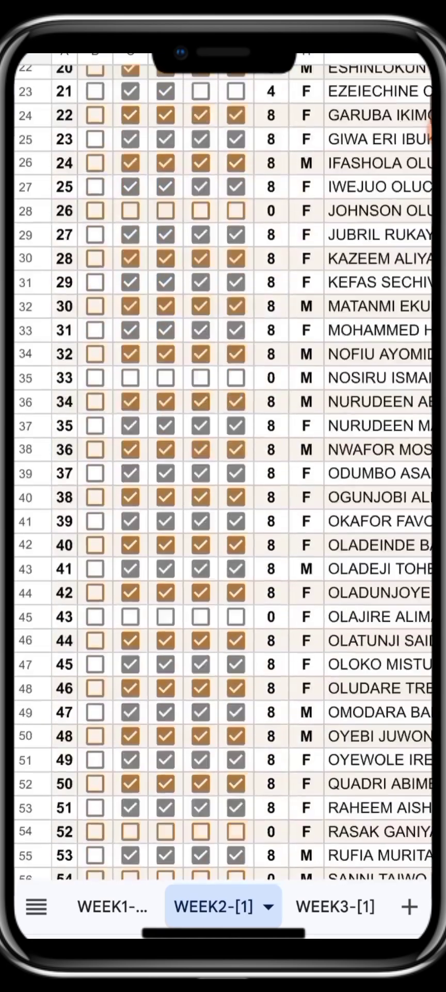
scroll(down, 3)
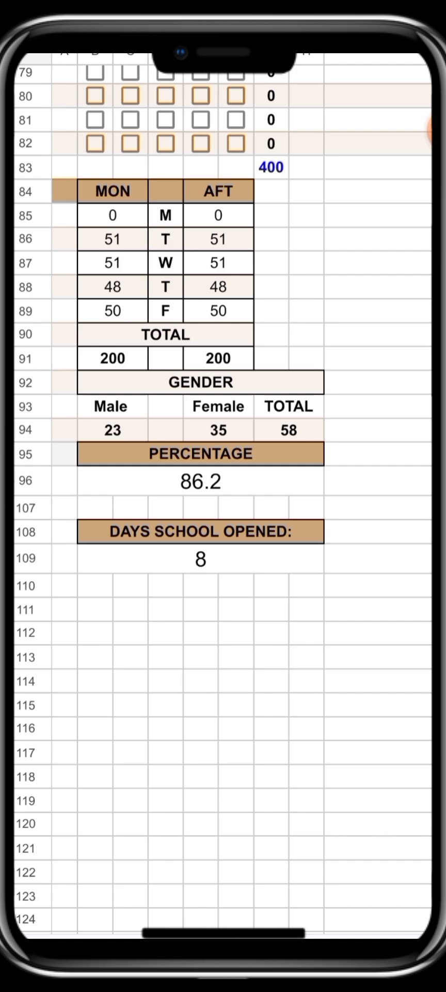
scroll(down, 3)
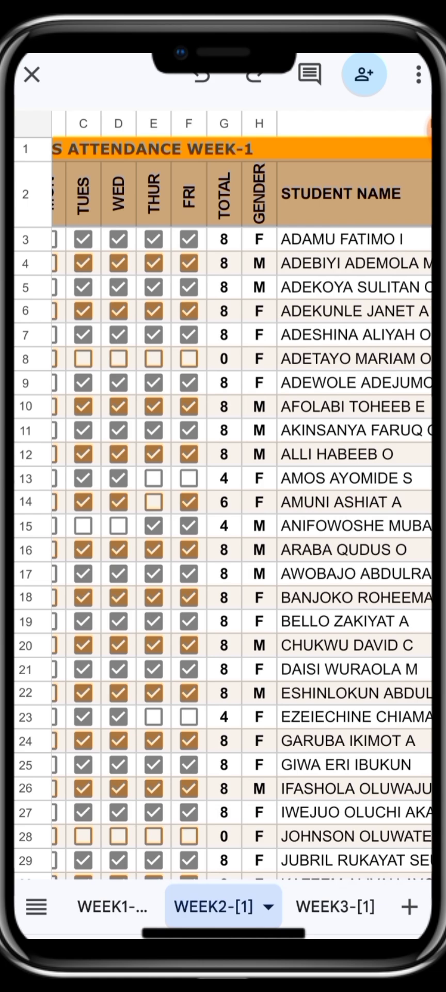
scroll(down, 3)
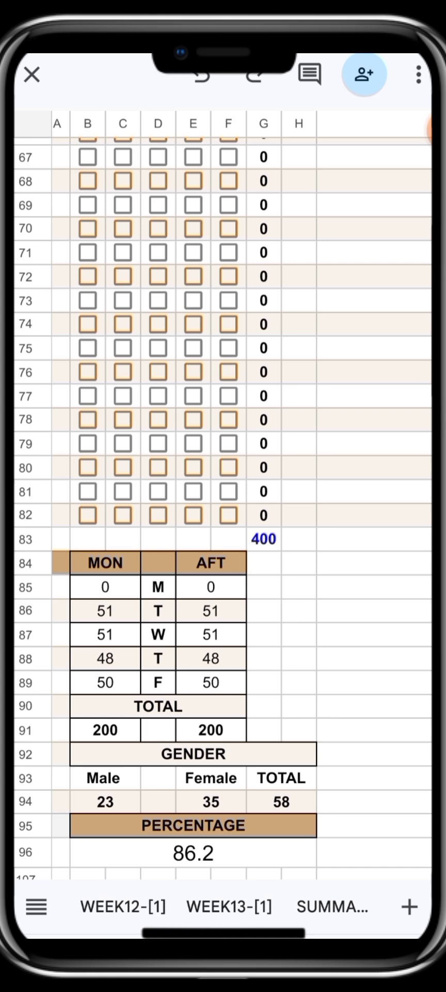
Step: Show the SUMMARY sheet and highlight students' week 1-13 attendance totals
click(333, 907)
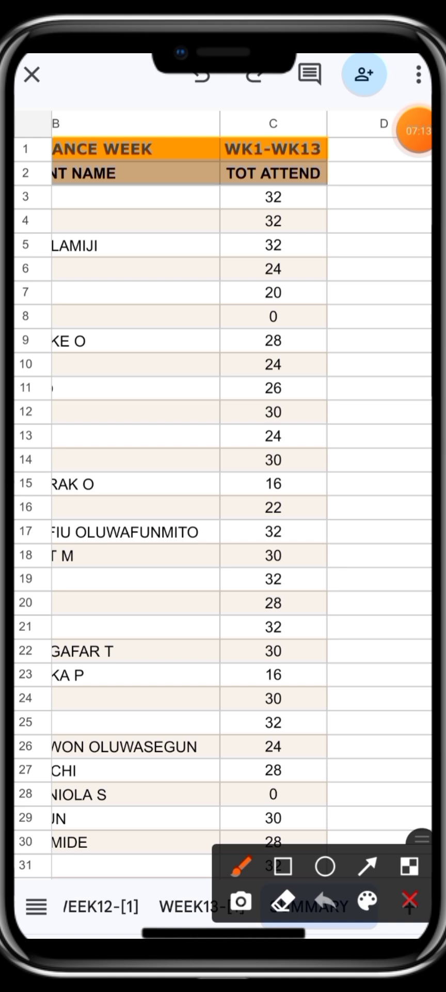
drag(244, 184, 304, 202)
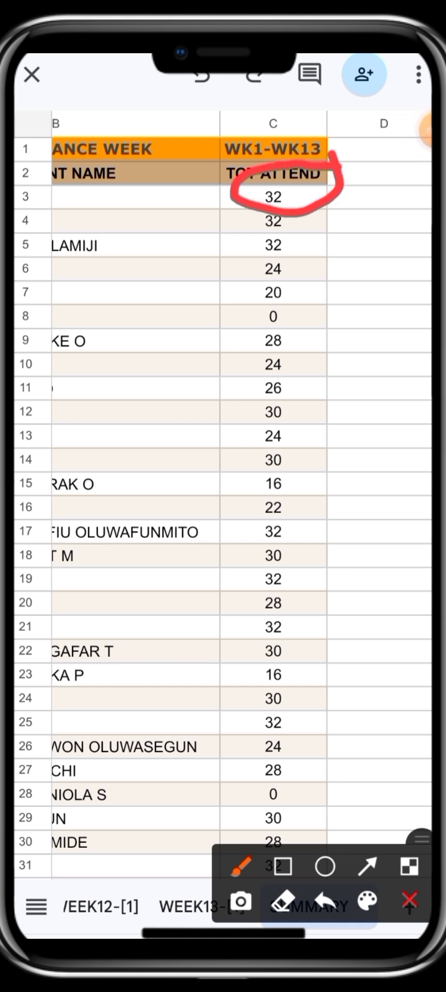
drag(325, 227, 326, 411)
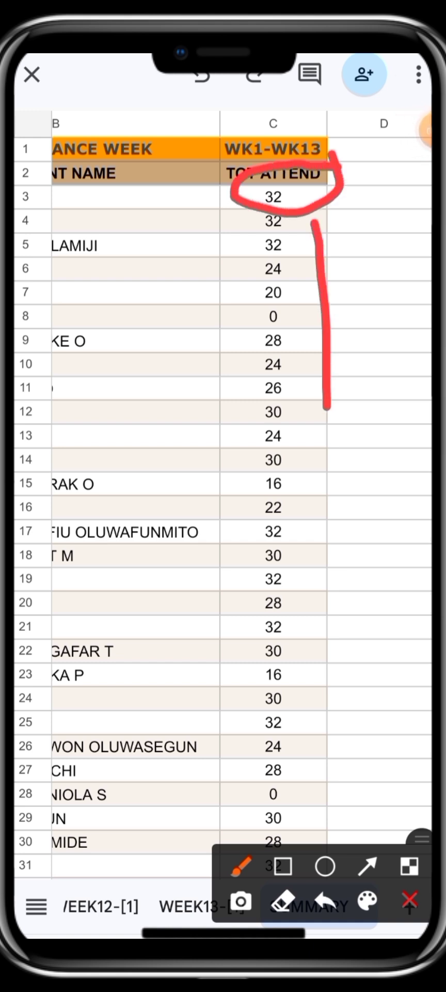
drag(326, 408, 322, 816)
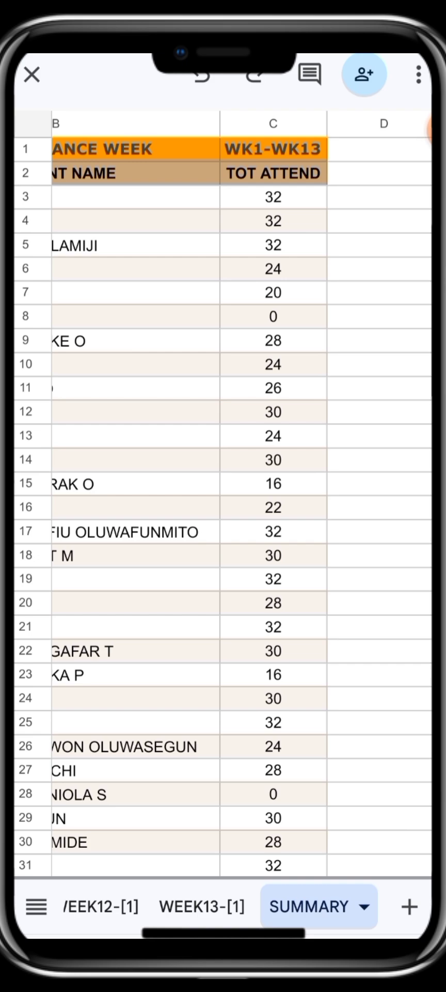
Step: Review the term totals (1430 attendance, 32 days) then return to WEEK1-[1]
scroll(down, 3)
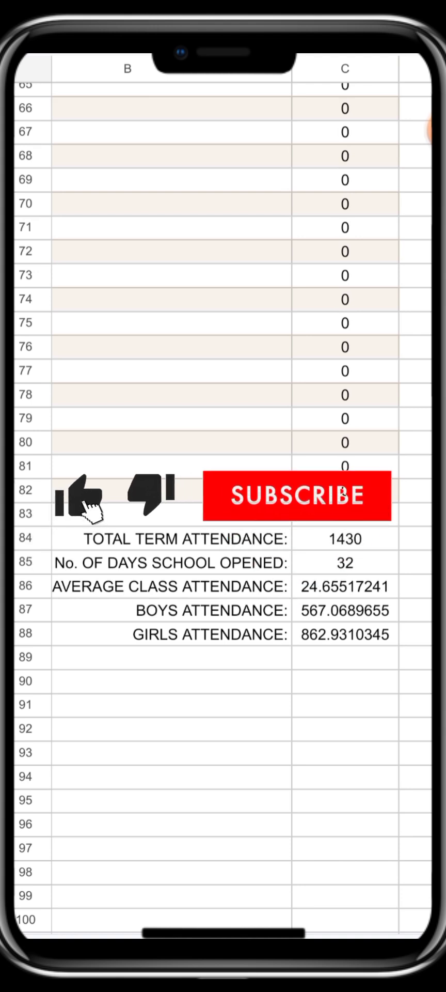
click(78, 497)
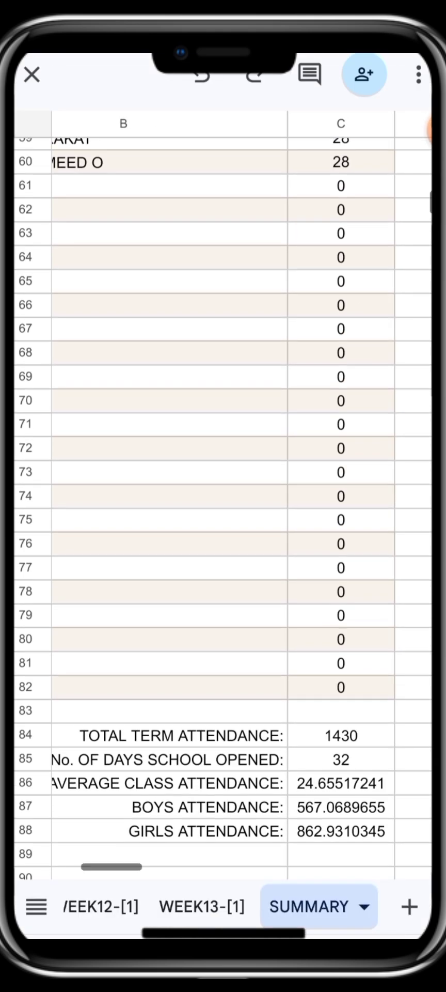
click(102, 906)
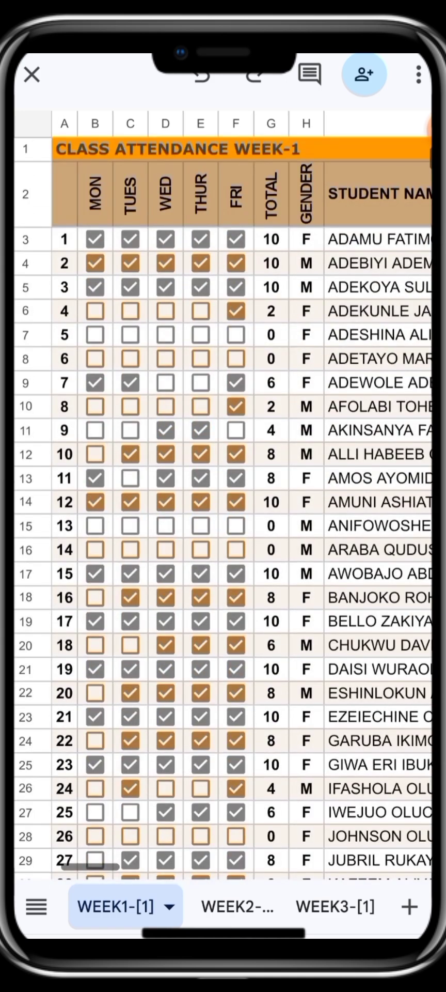
scroll(right, 3)
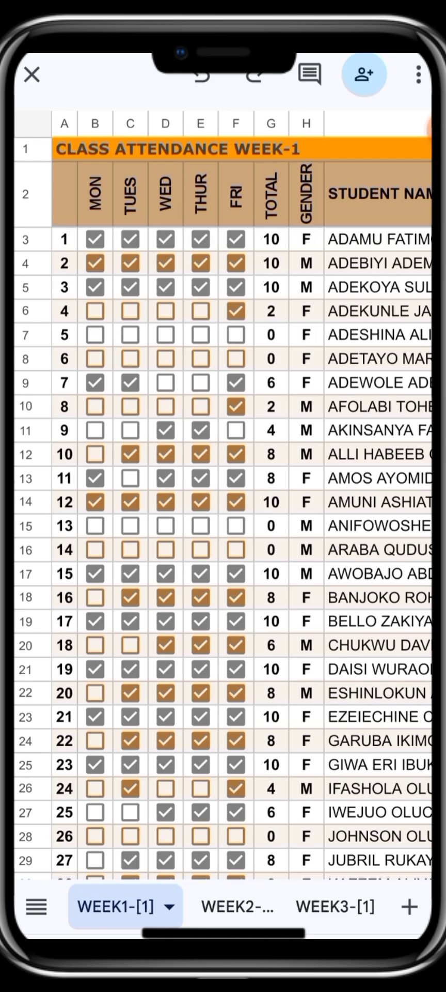
scroll(down, 3)
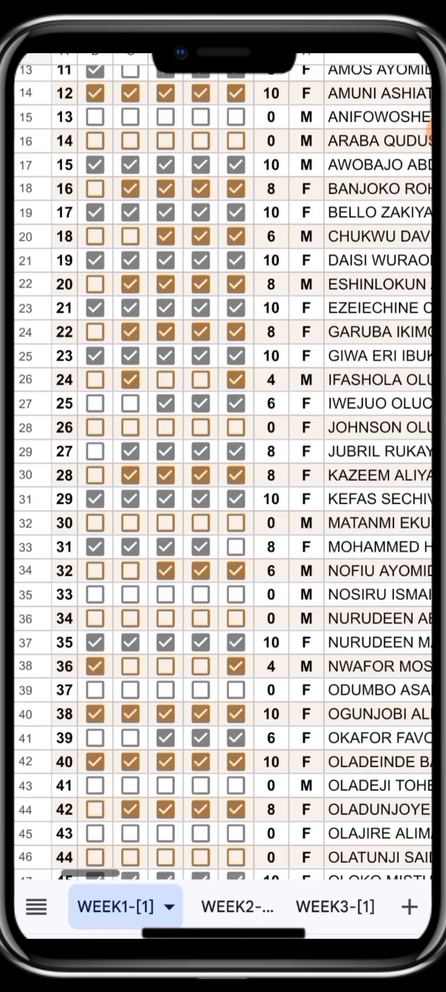
scroll(down, 3)
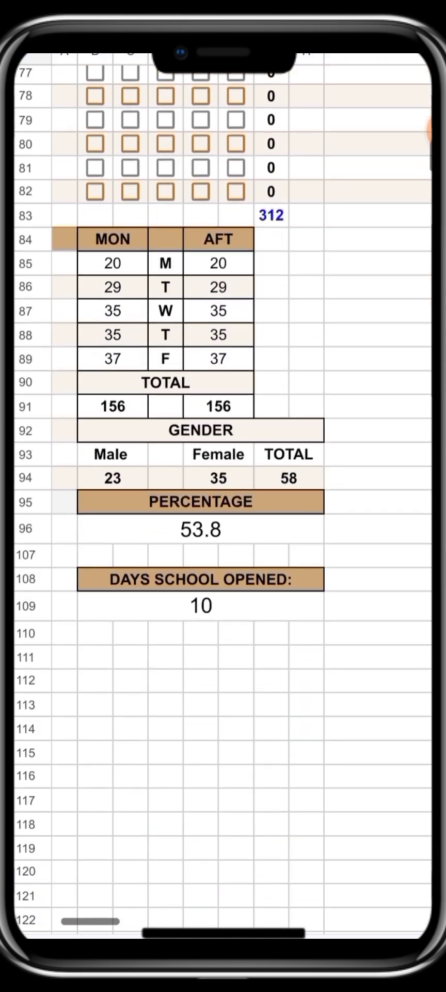